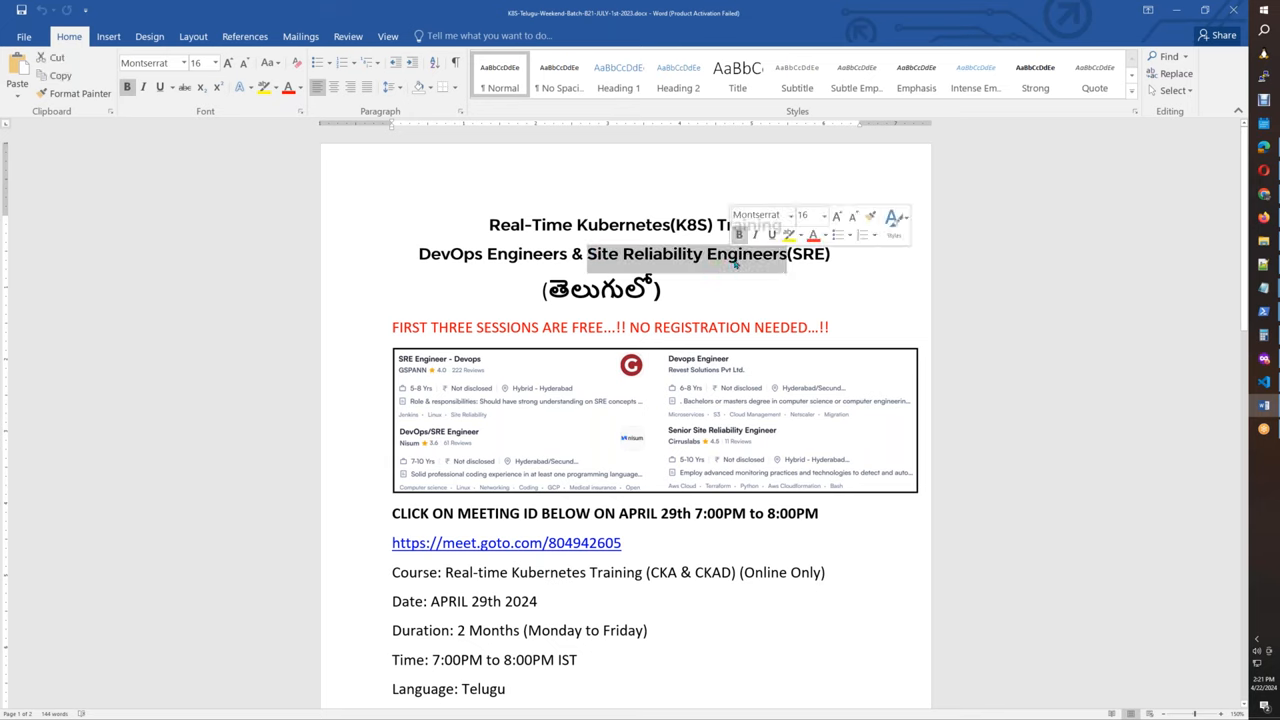
Step: Scroll to the prerequisites, fee, contact and system requirement lines, placing the cursor in the Language and Fee lines
click(854, 305)
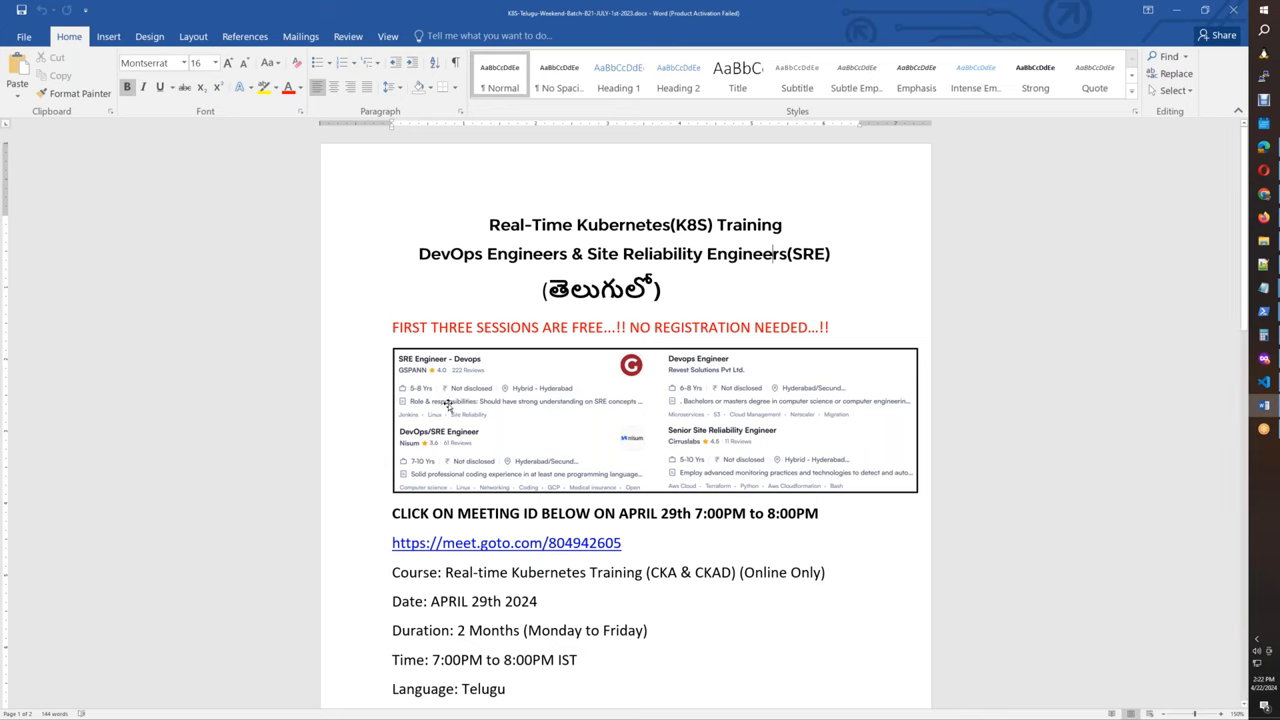
mouse_move(523, 438)
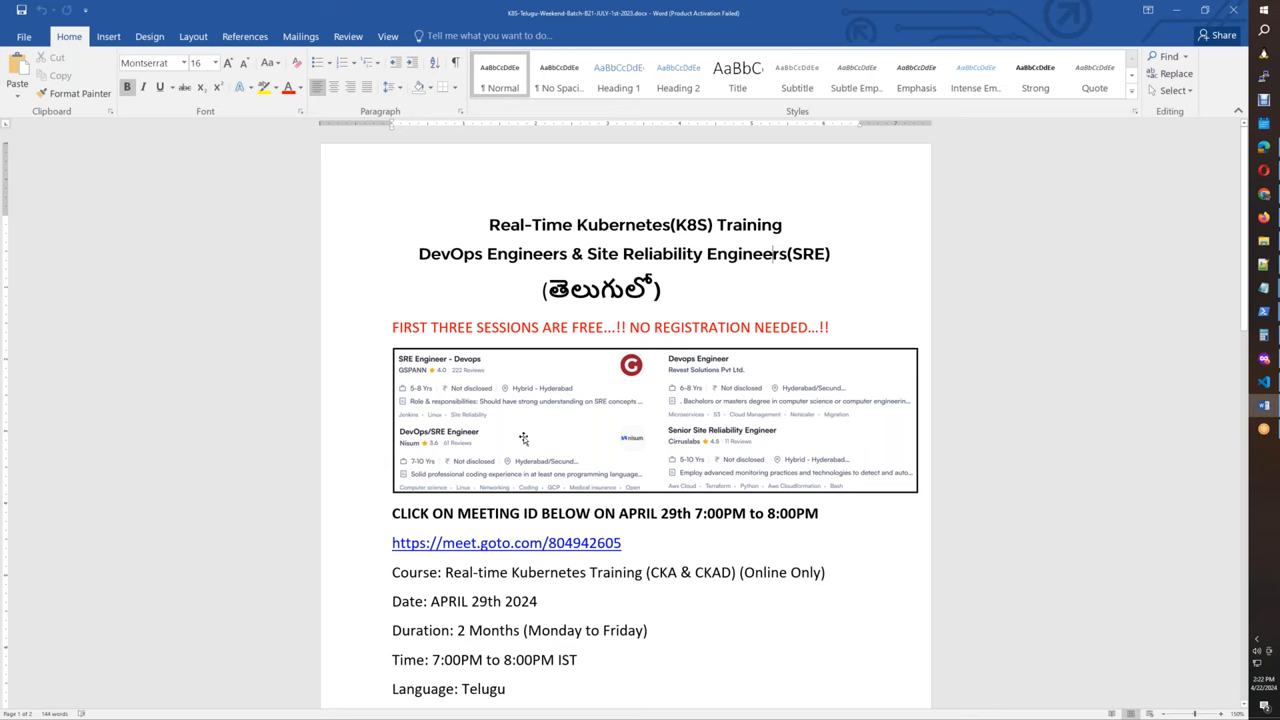
mouse_move(538, 427)
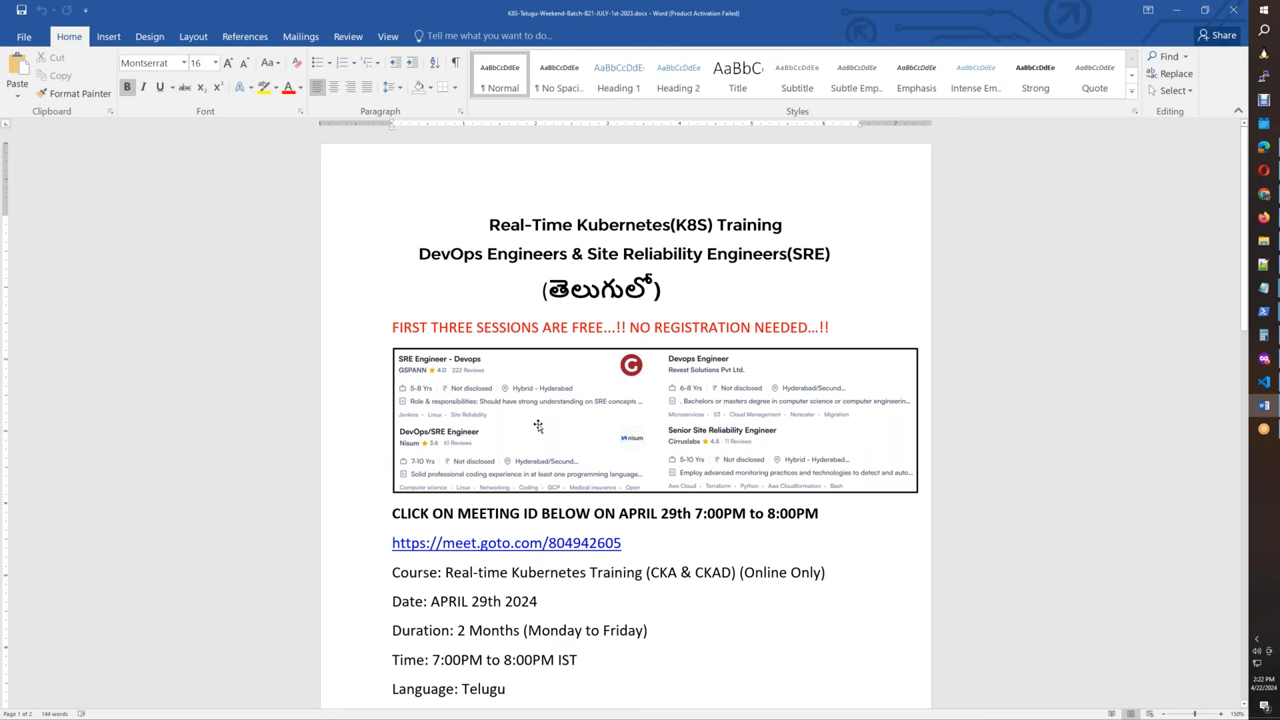
mouse_move(617, 527)
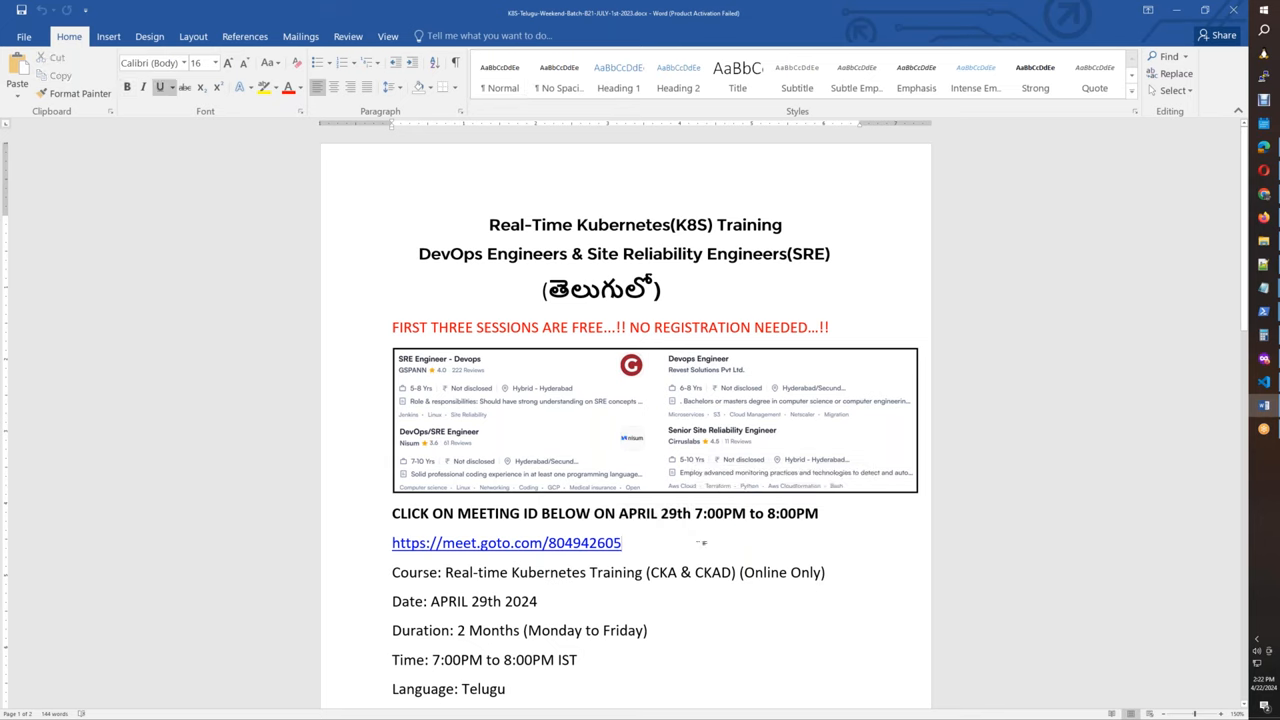
double_click(506, 542)
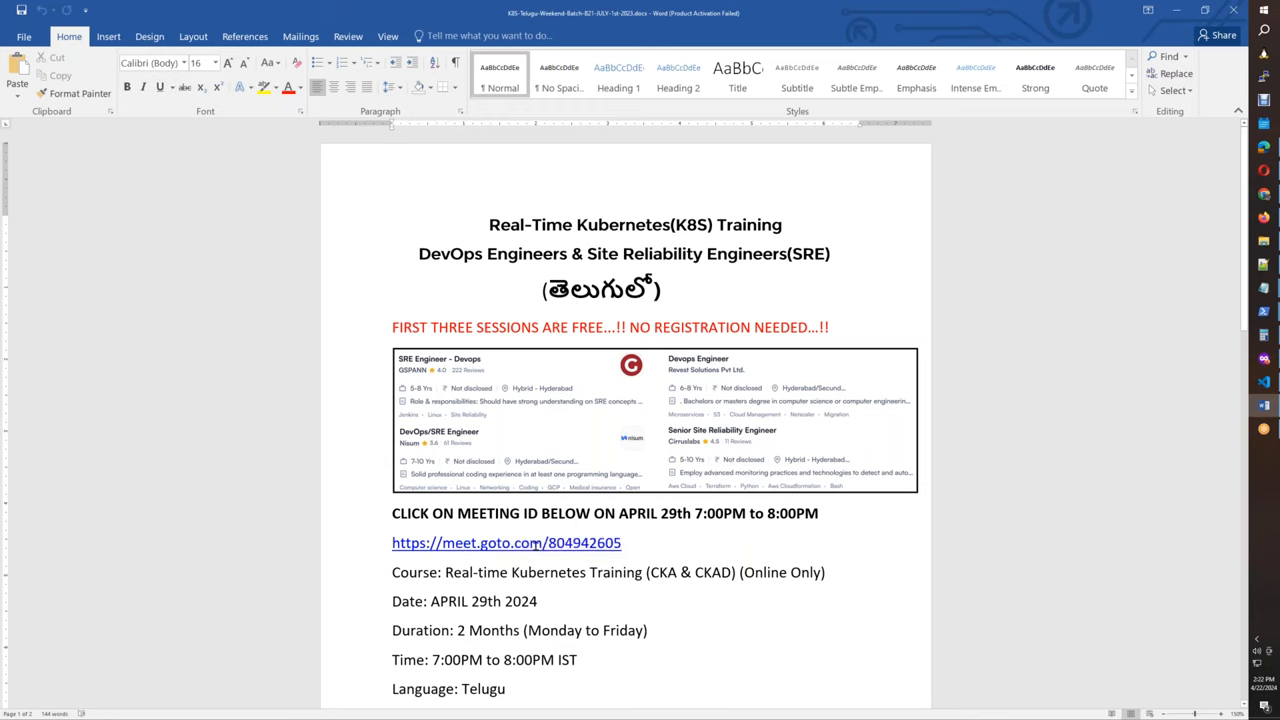
click(538, 601)
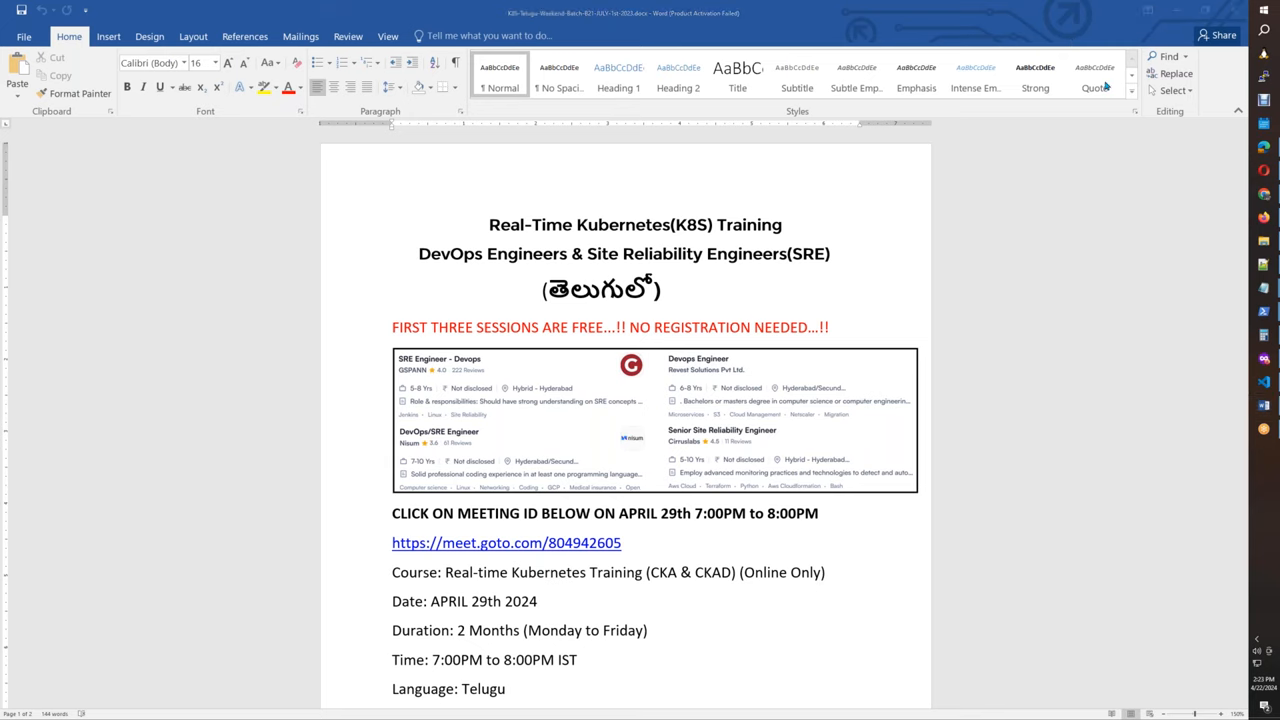
mouse_move(1016, 360)
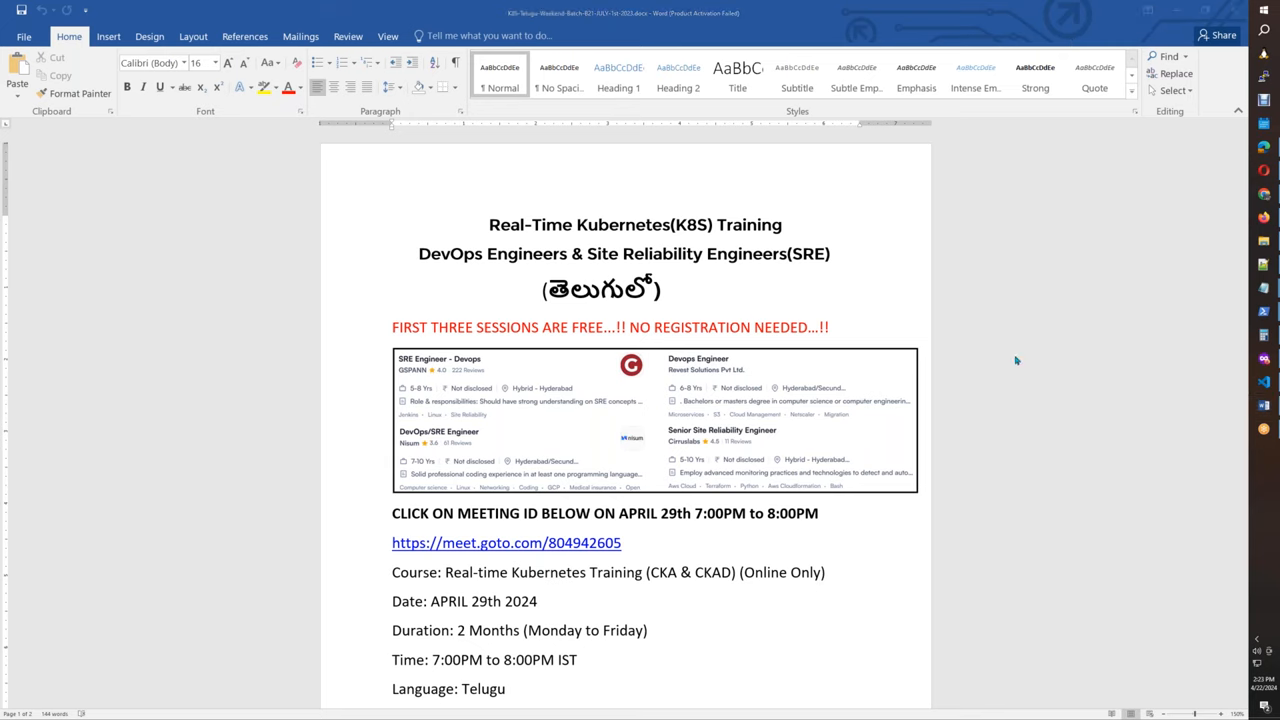
mouse_move(1203, 315)
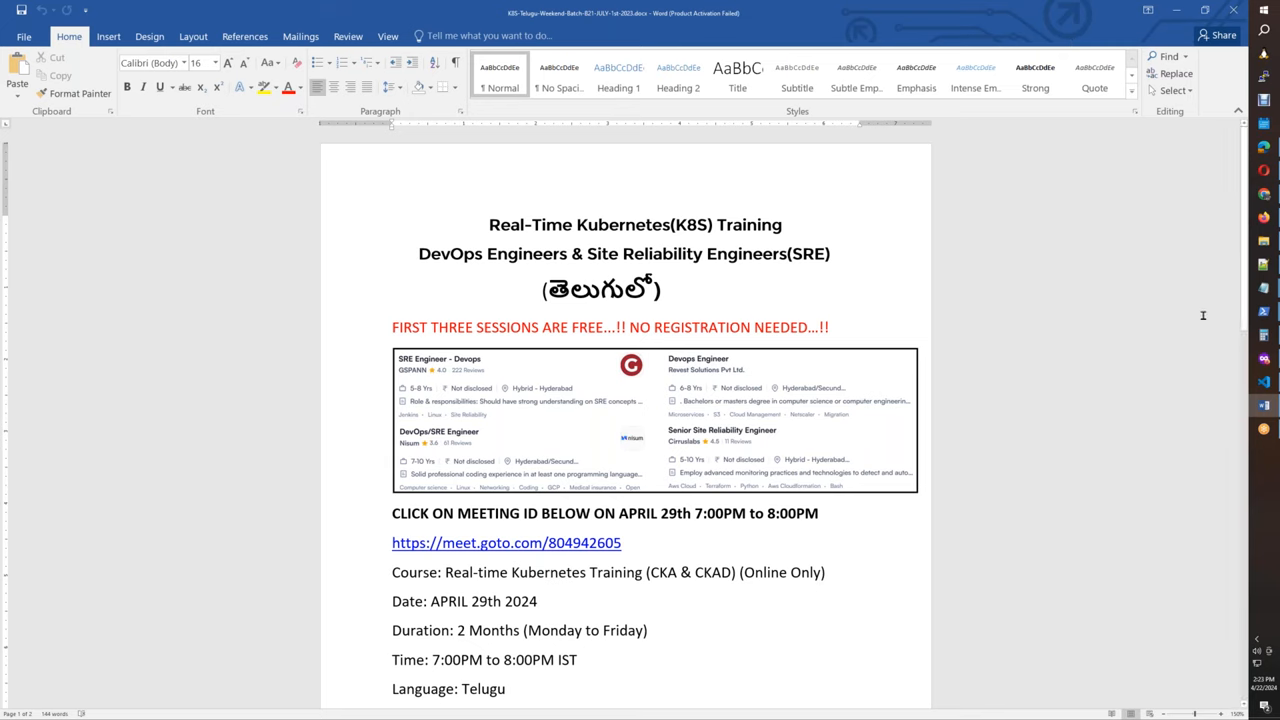
scroll(down, 3)
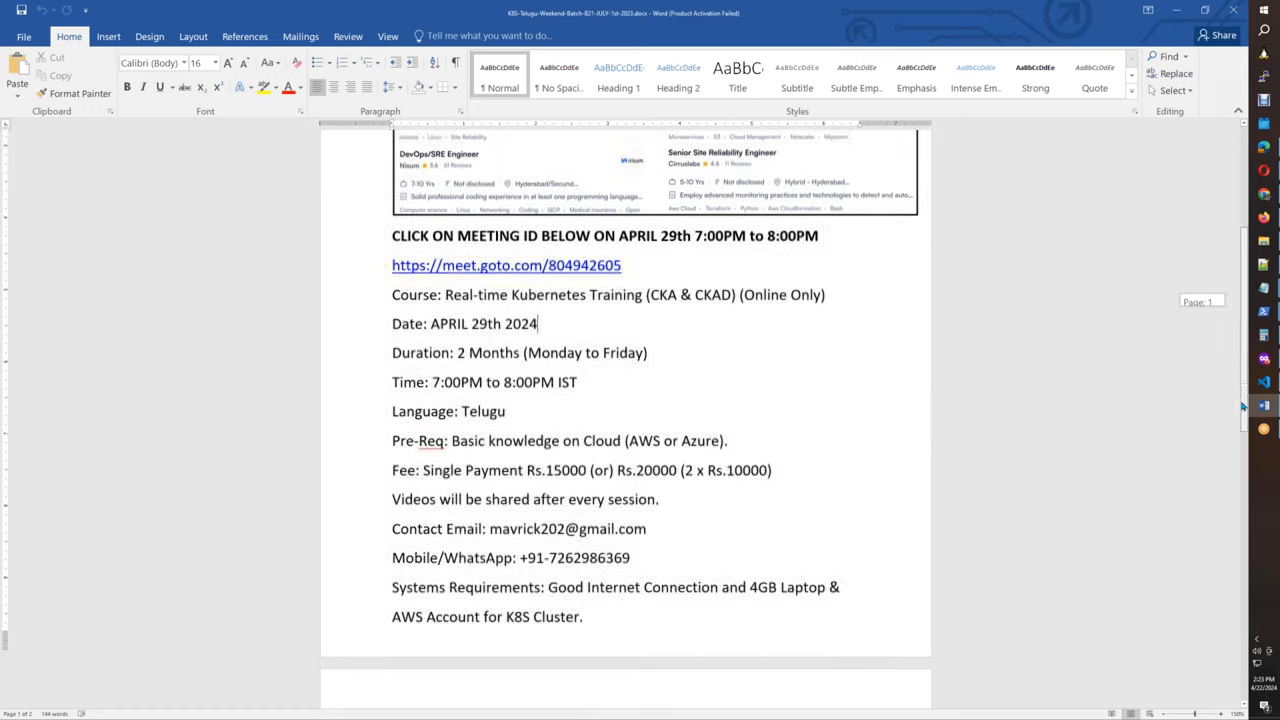
scroll(up, 3)
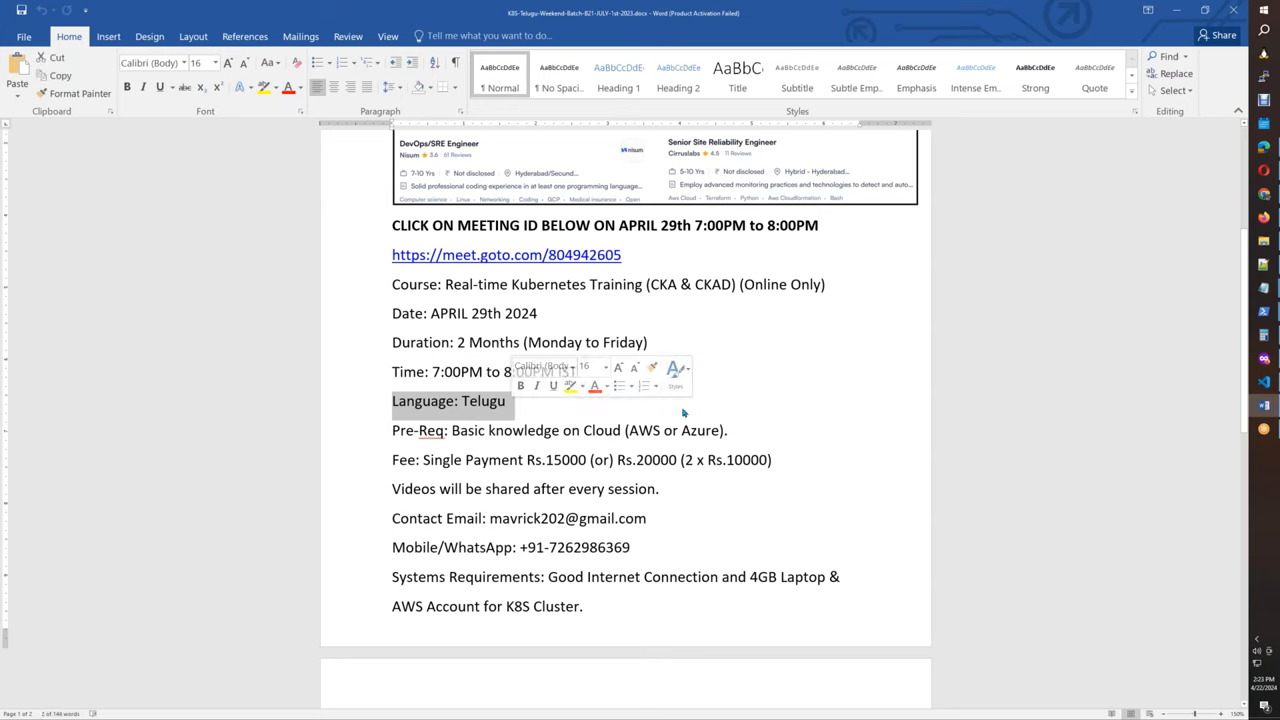
click(785, 420)
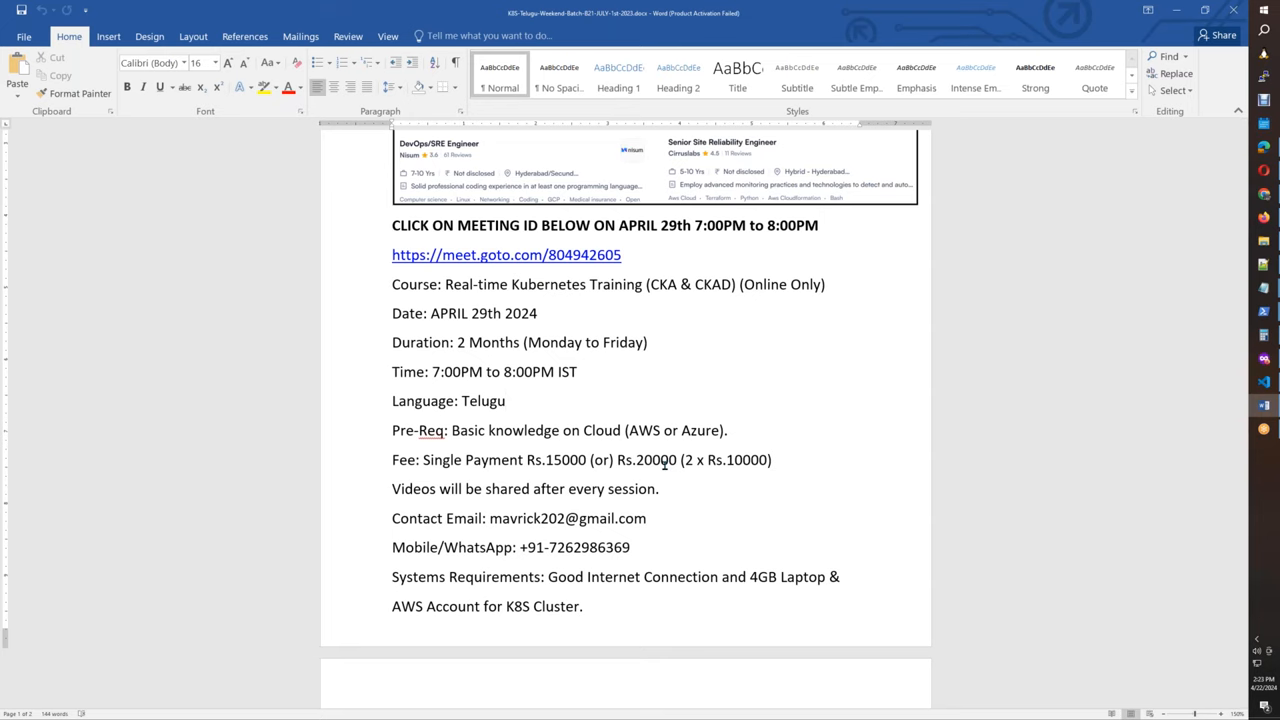
double_click(567, 518)
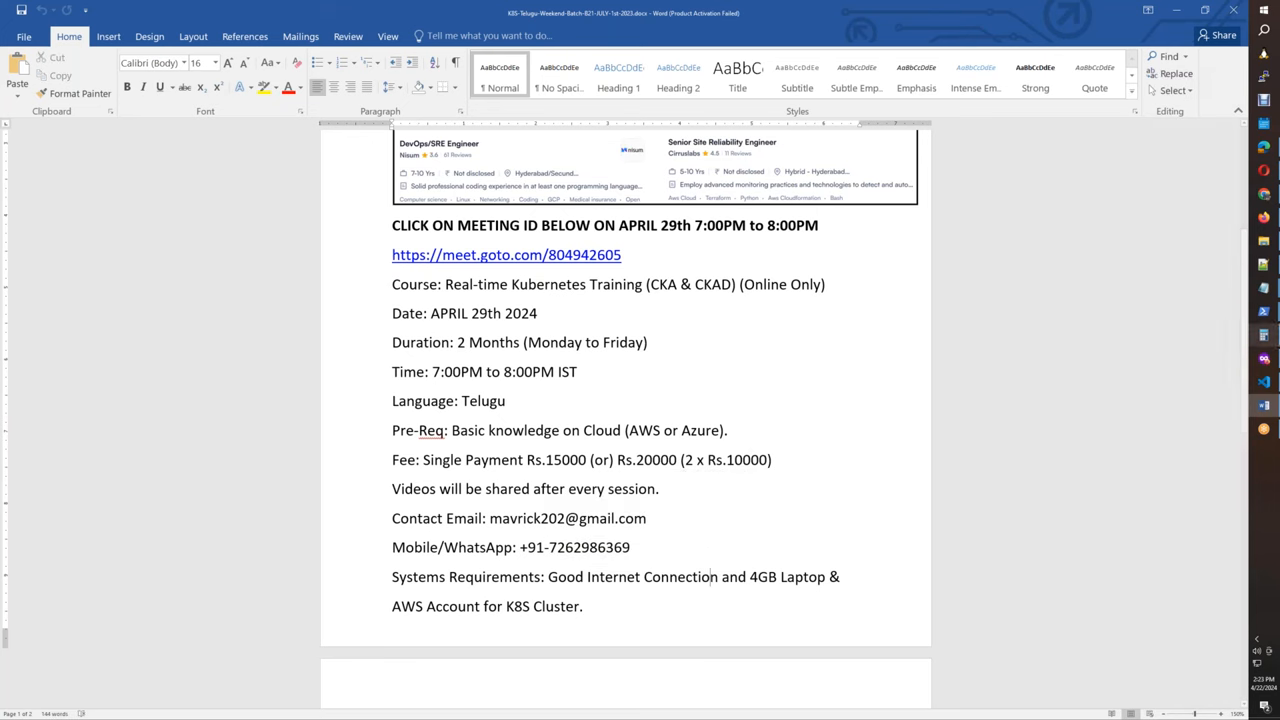
Step: Scroll to page 2 with the dial-in details, Google Drive curriculum and YouTube demo links
scroll(down, 3)
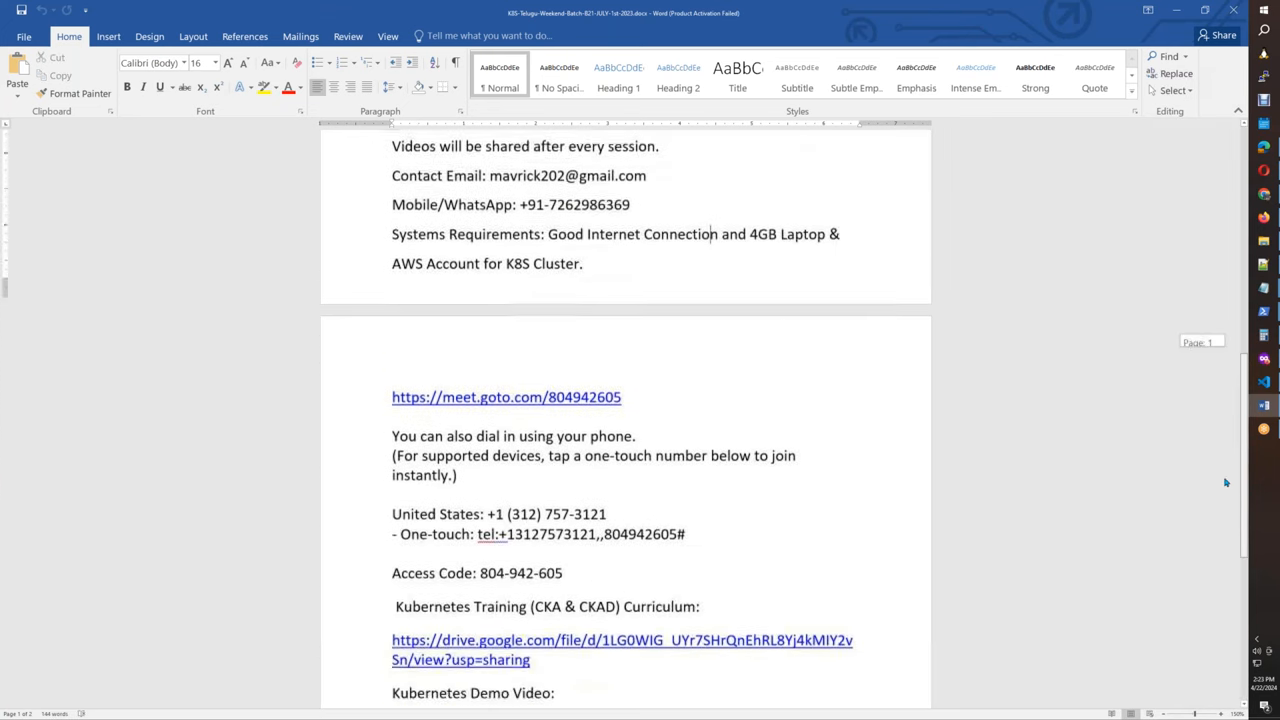
scroll(down, 3)
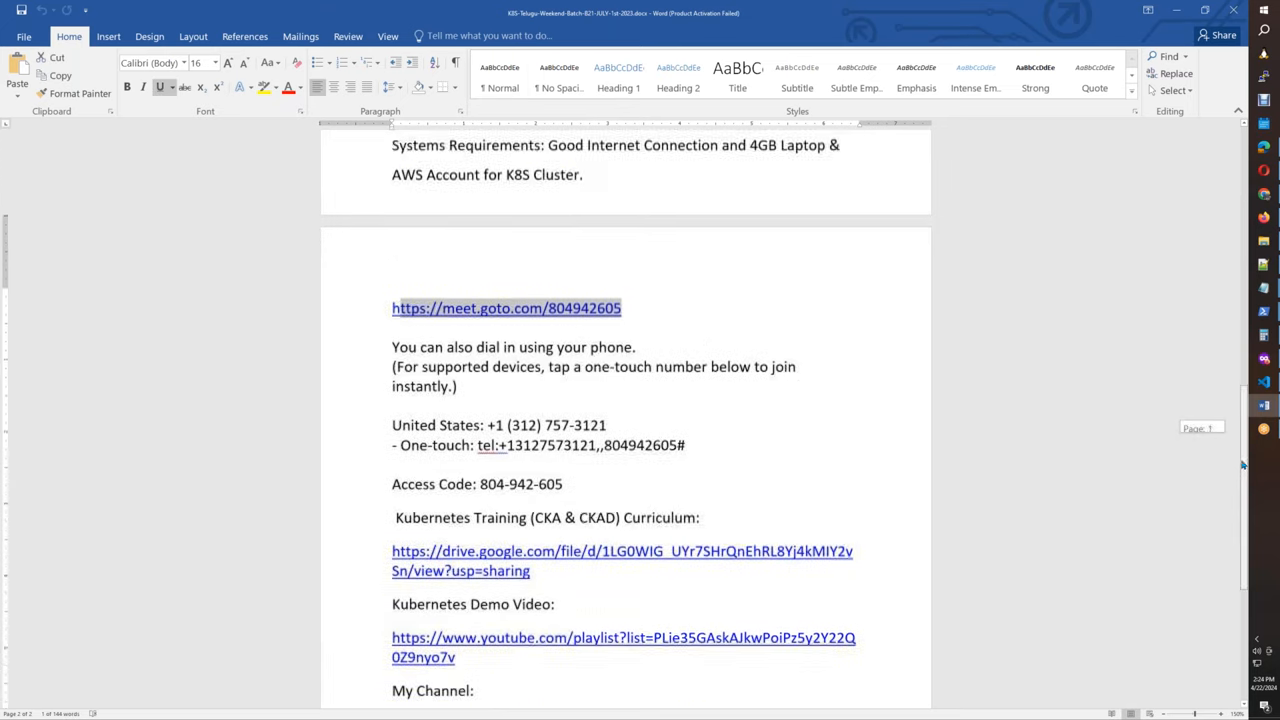
scroll(down, 3)
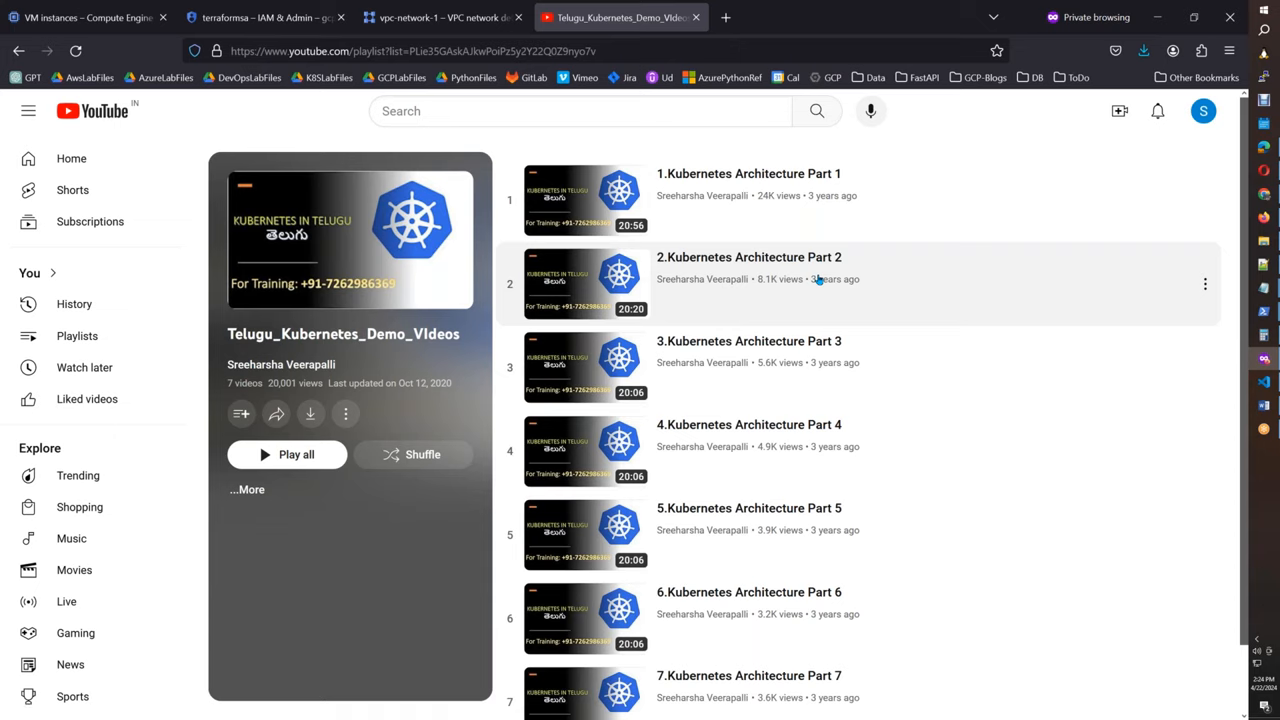
mouse_move(814, 418)
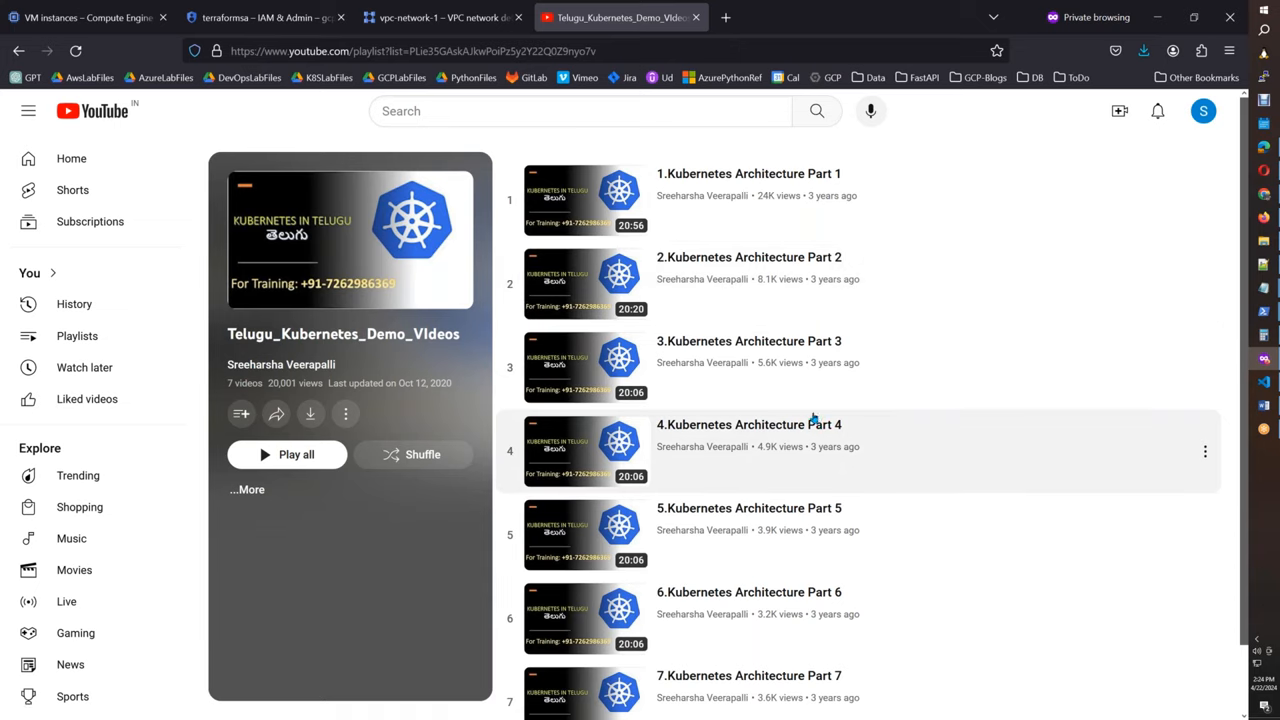
mouse_move(745, 387)
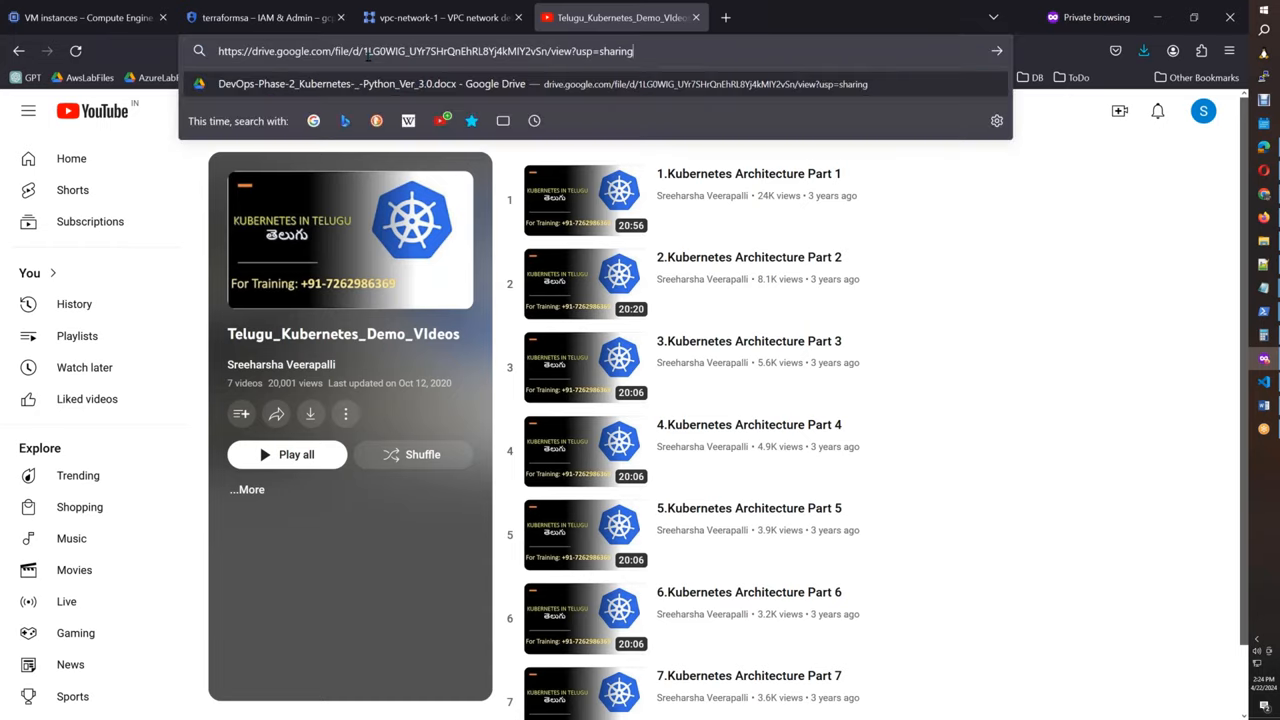
Step: Open the Google Drive curriculum link to preview the DevOps Phase-2 Kubernetes .docx
key(Return)
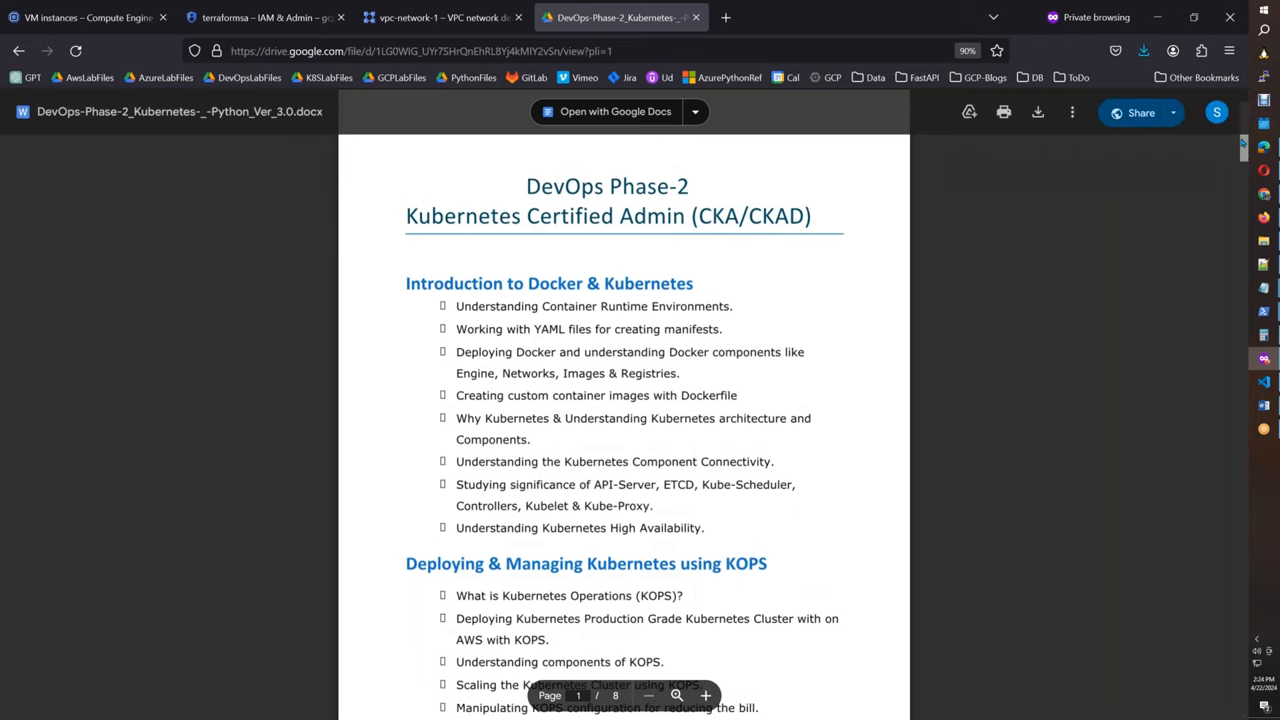
Step: Read the Drive curriculum from page 1 through page 7's certification and interview sections, then return to Word
scroll(up, 3)
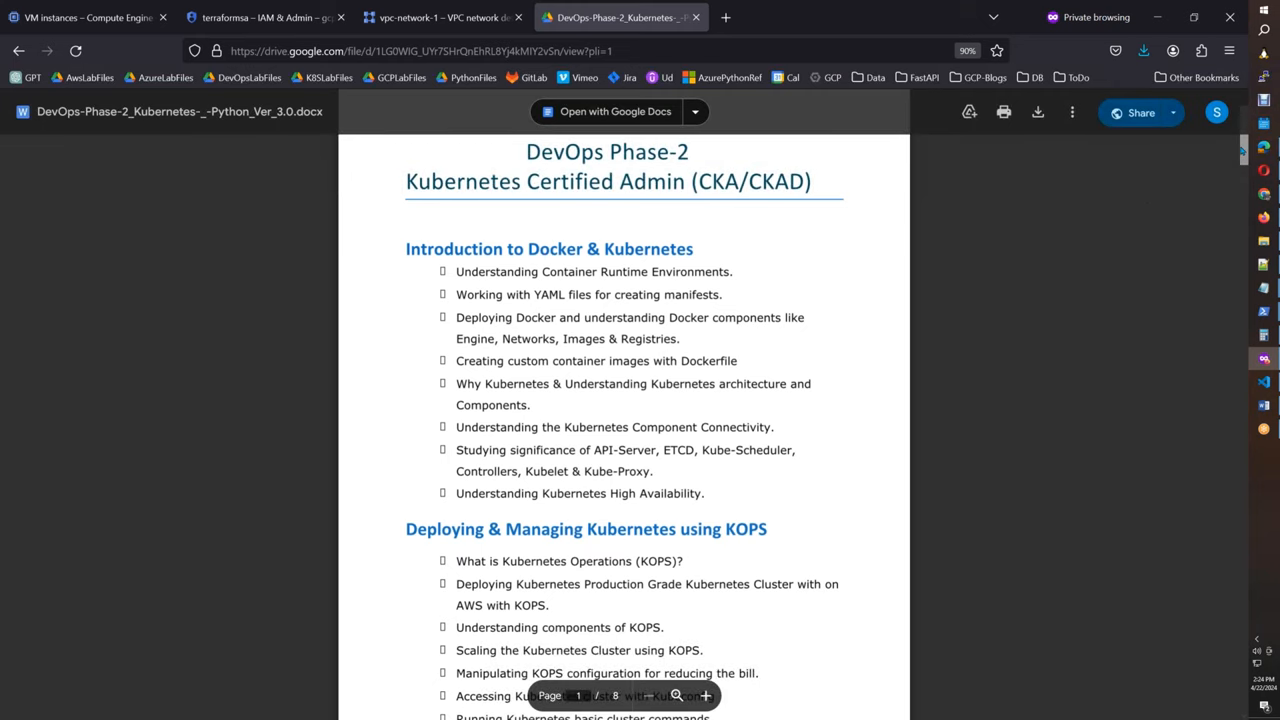
scroll(down, 3)
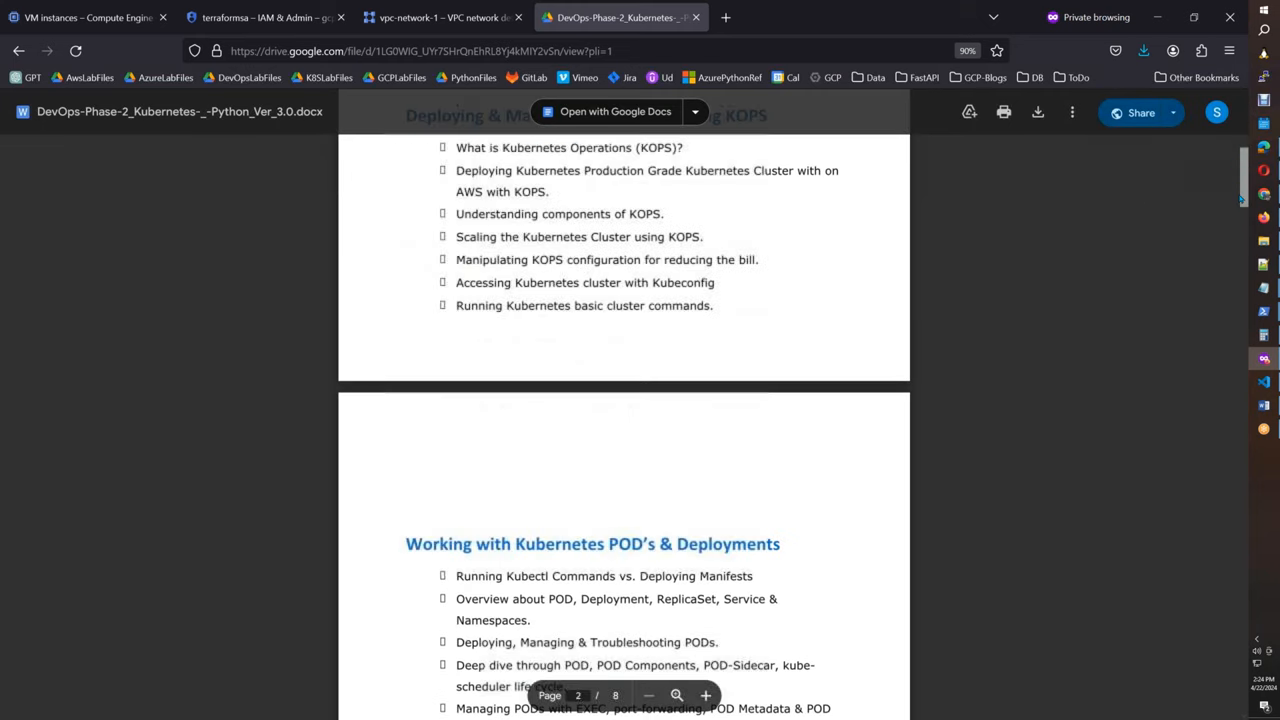
scroll(down, 3)
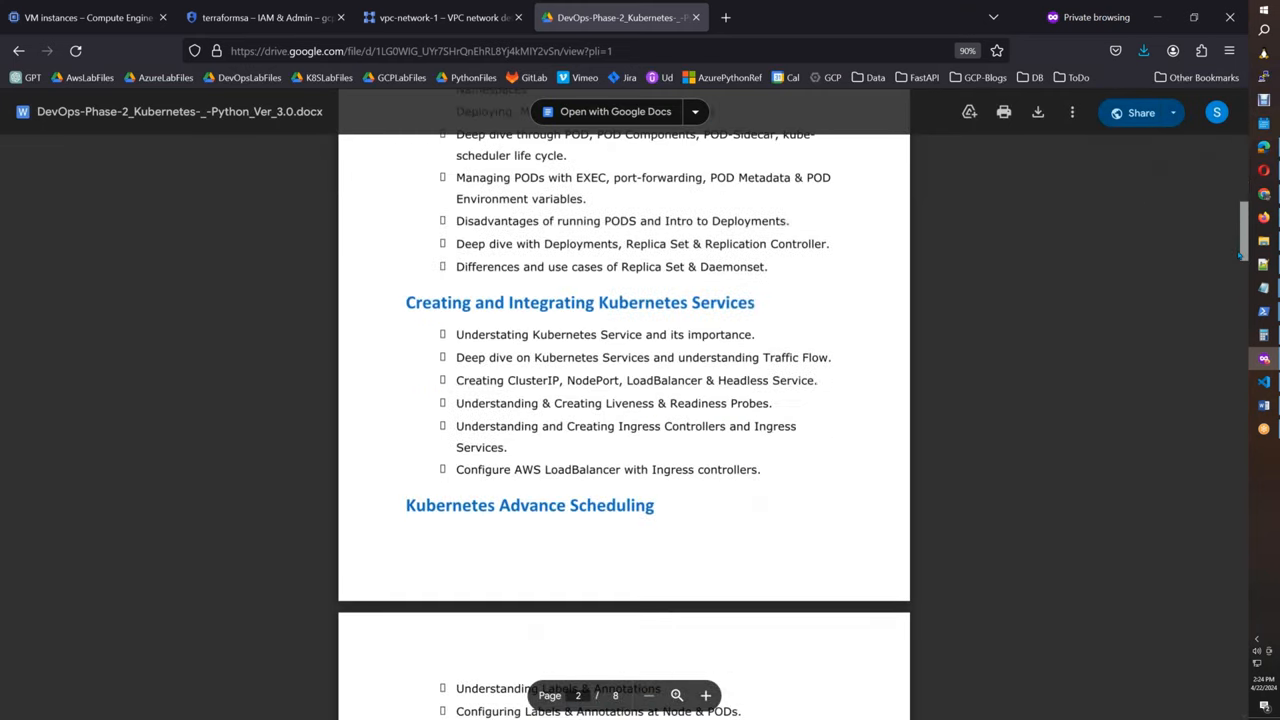
scroll(down, 3)
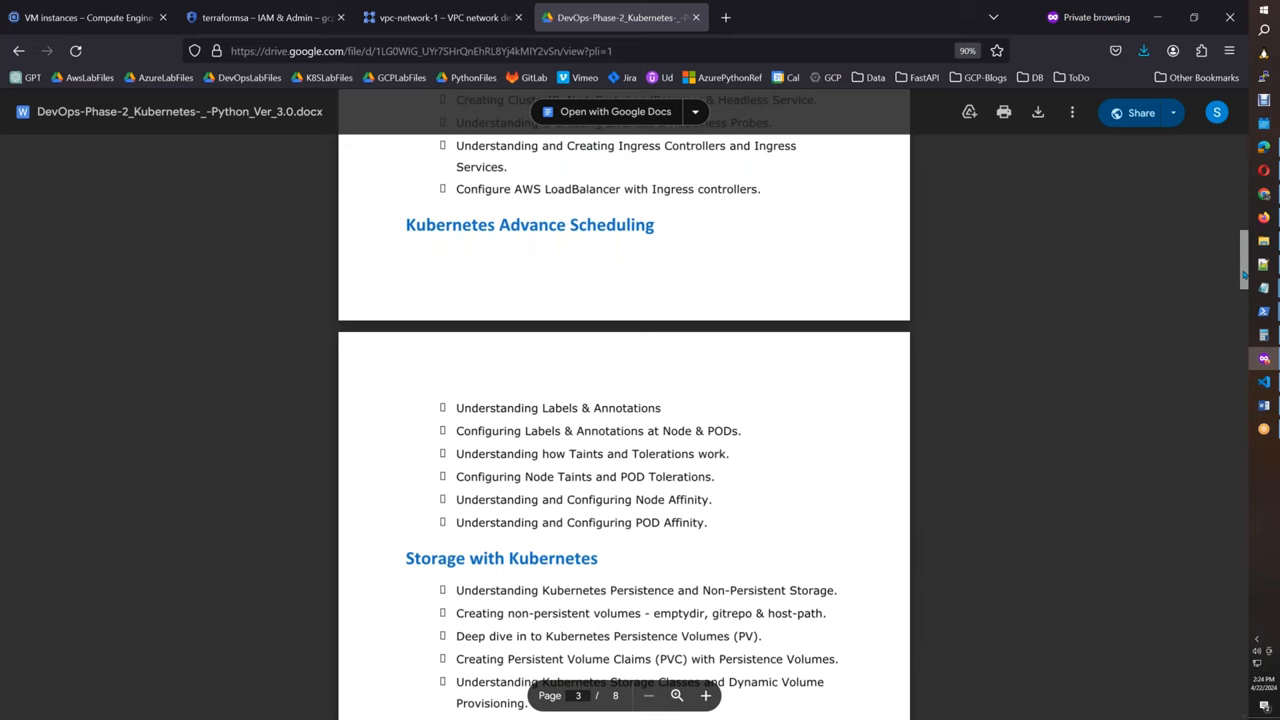
scroll(down, 3)
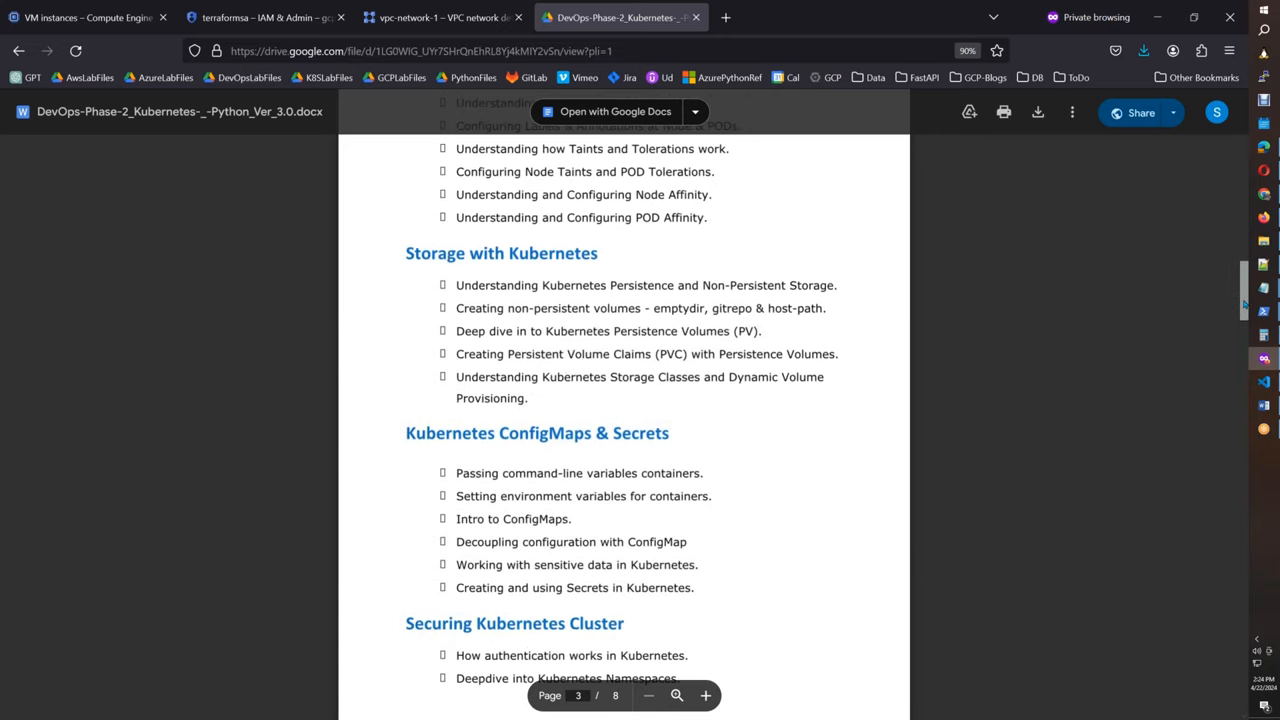
scroll(down, 3)
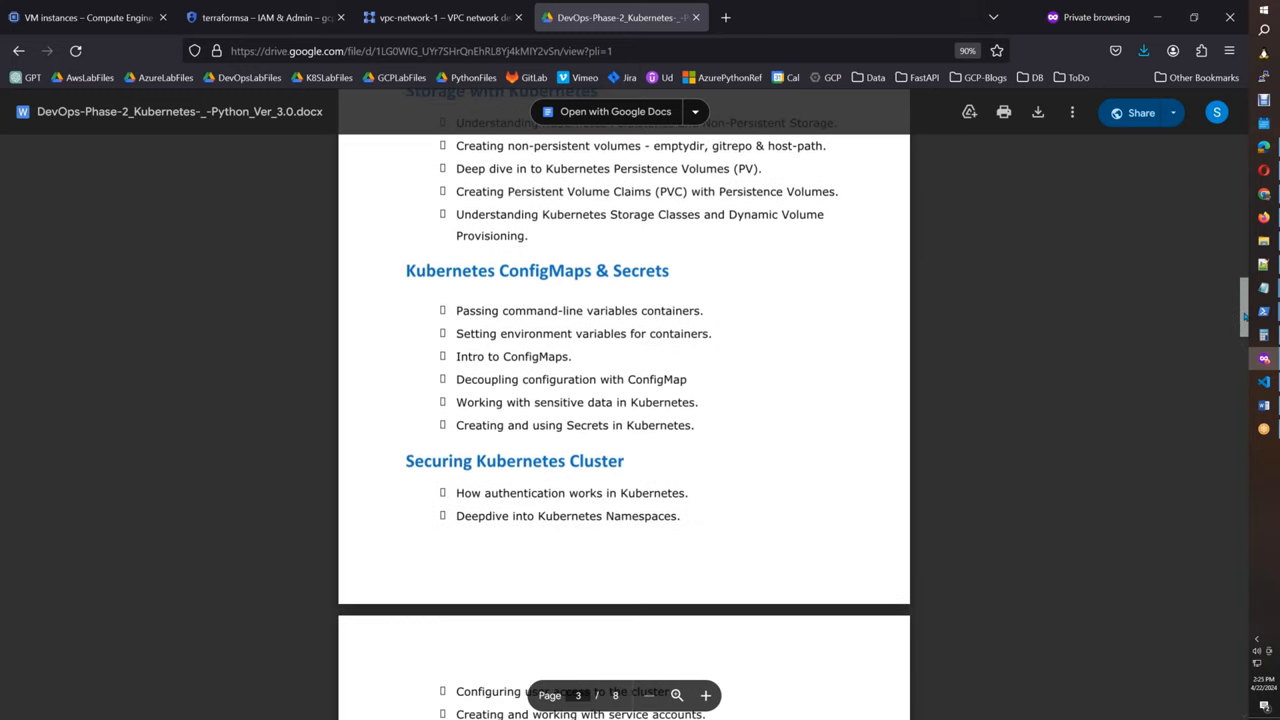
scroll(down, 3)
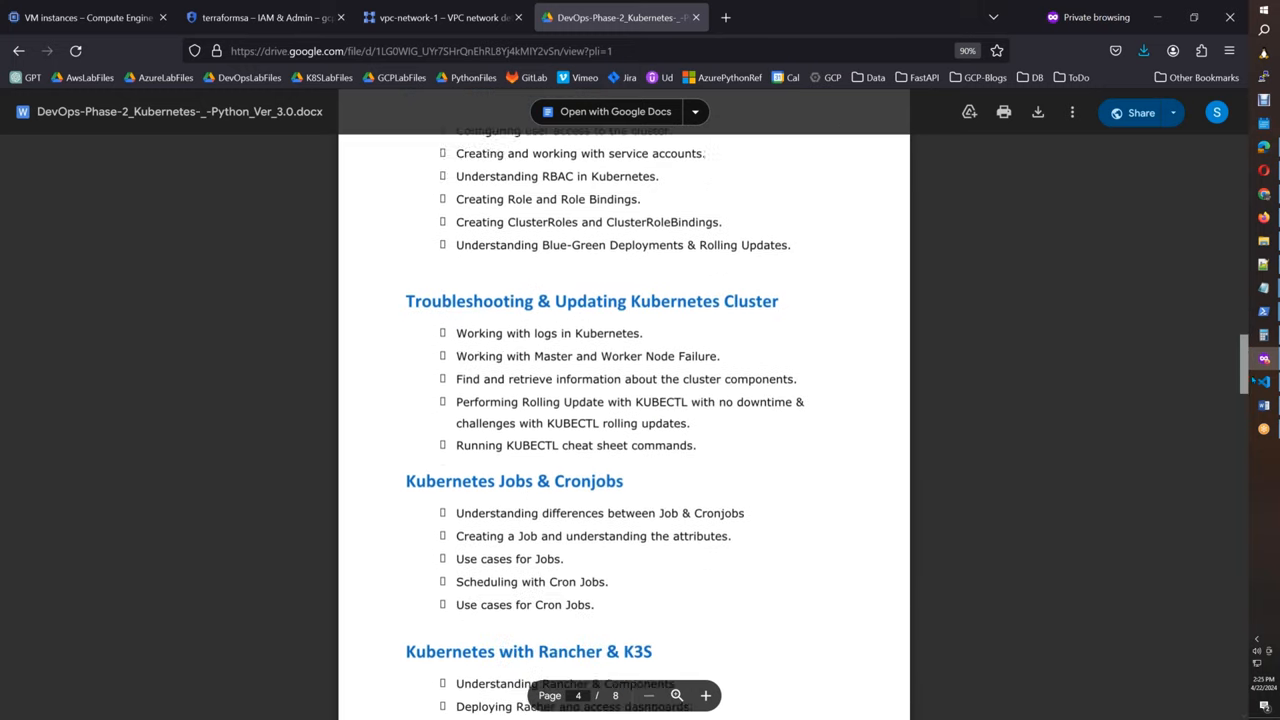
scroll(down, 3)
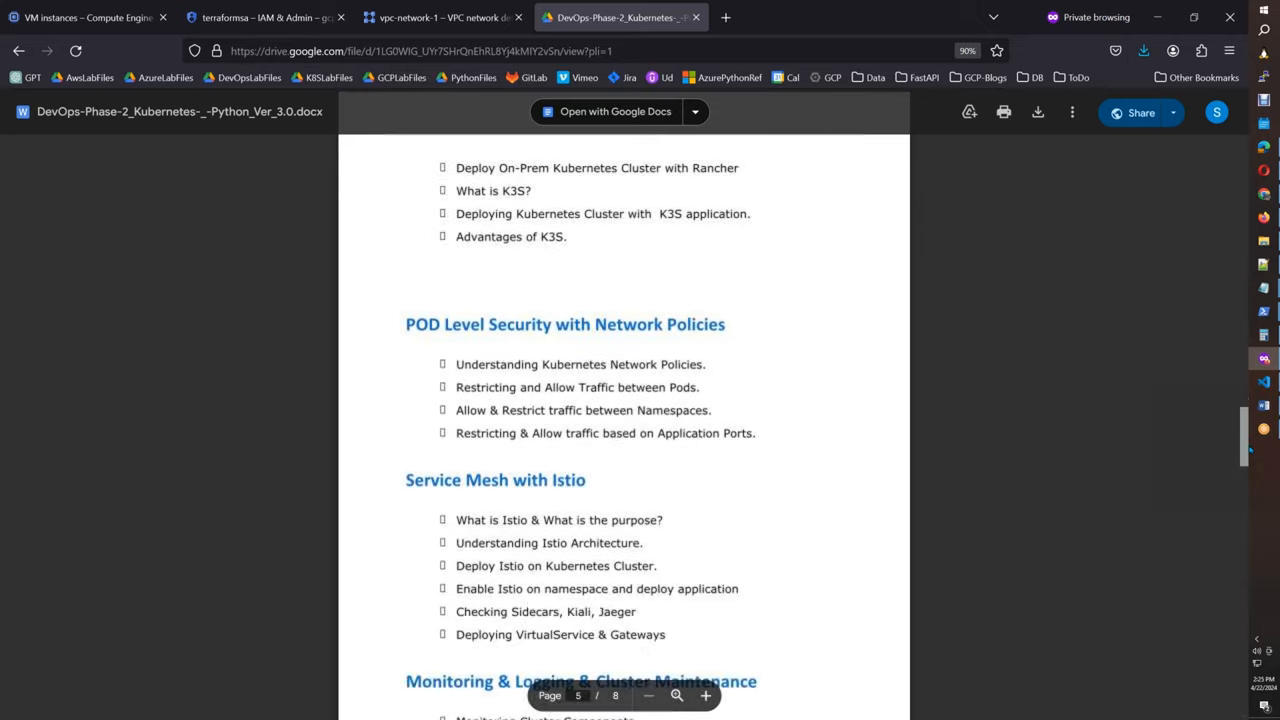
scroll(down, 3)
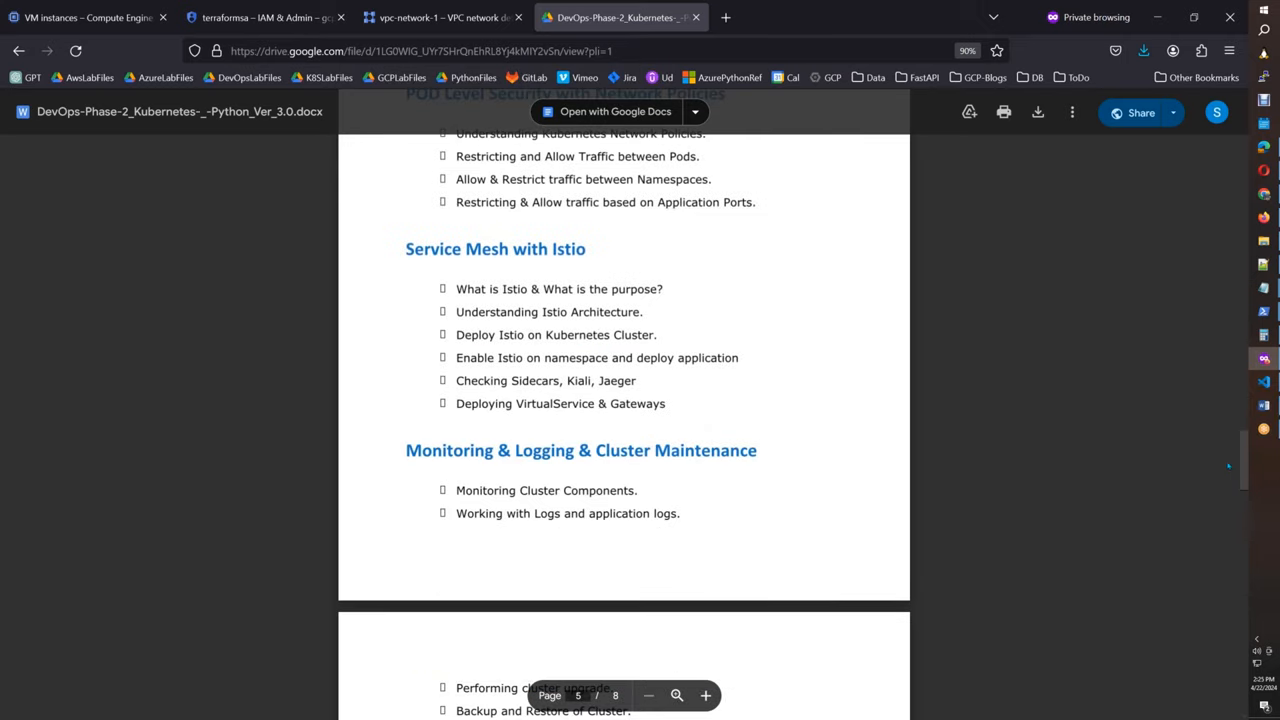
scroll(down, 3)
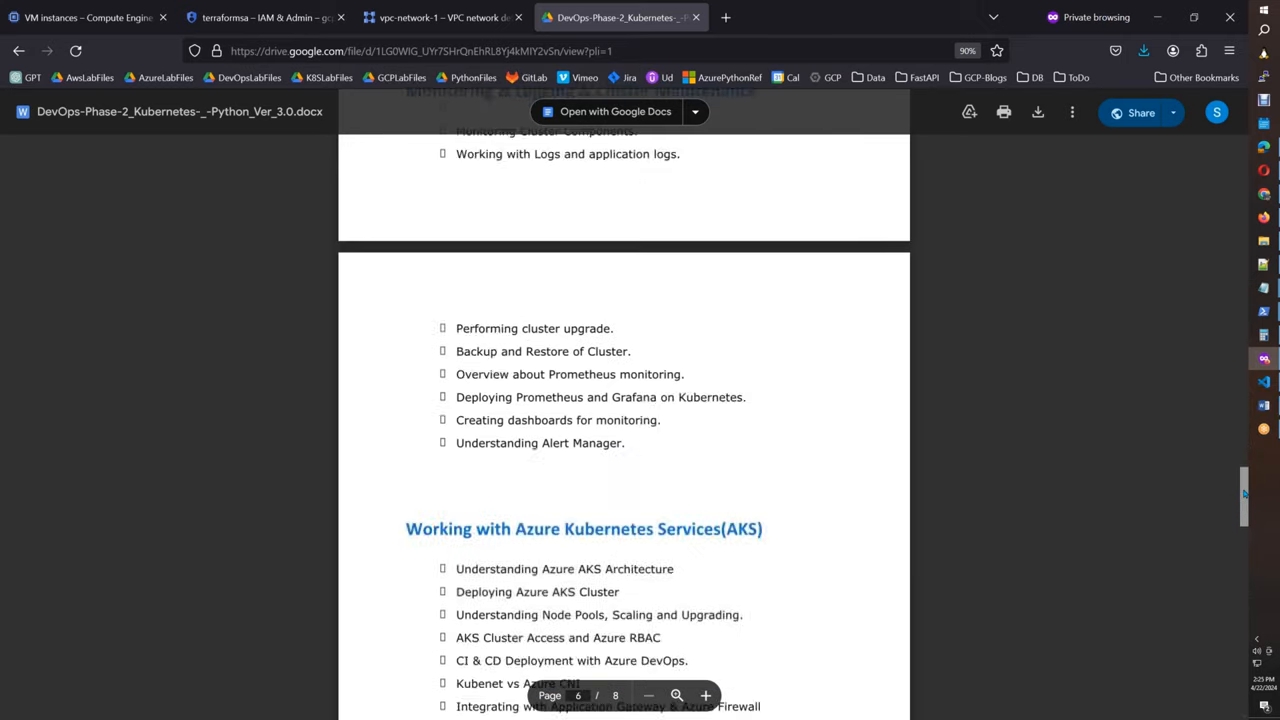
scroll(down, 3)
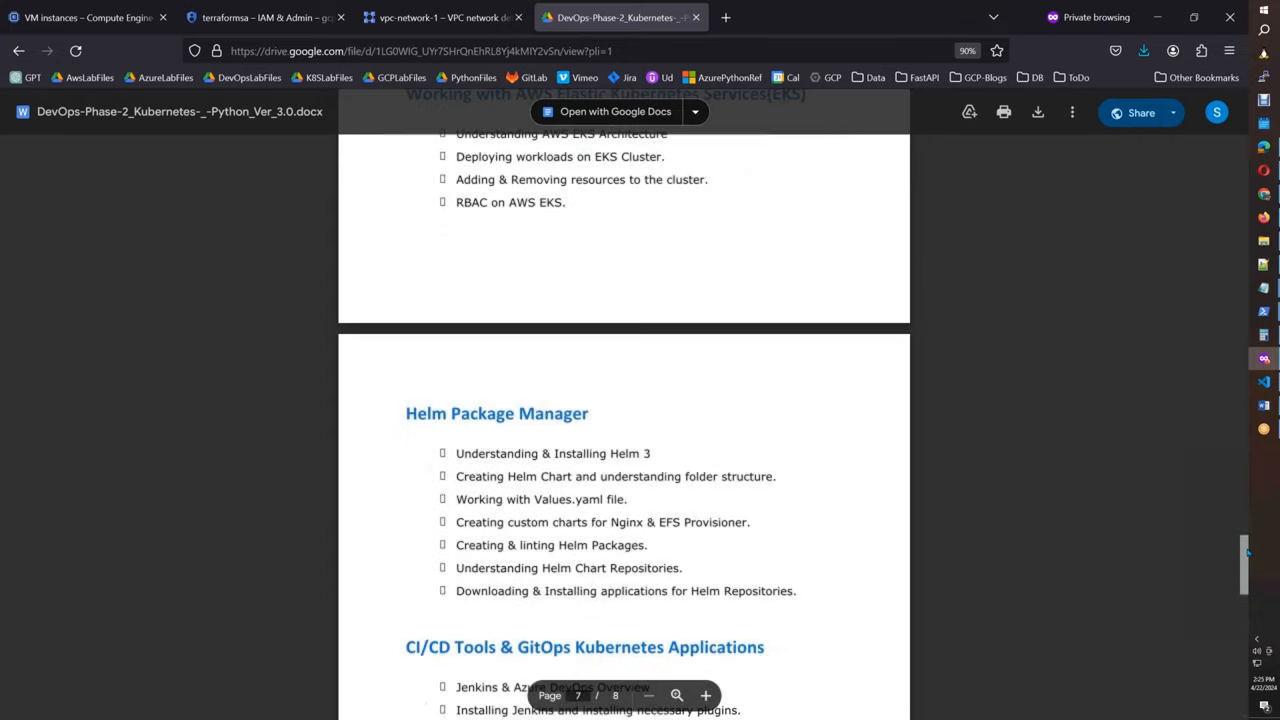
scroll(down, 3)
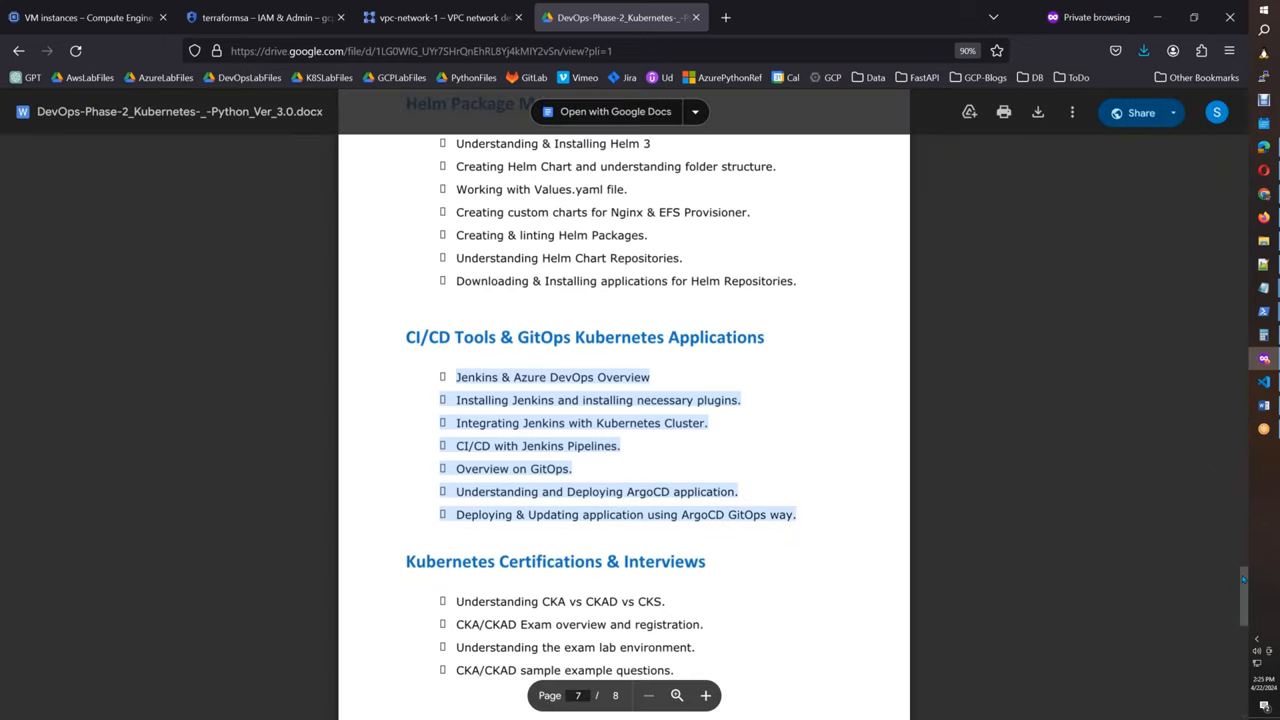
scroll(down, 3)
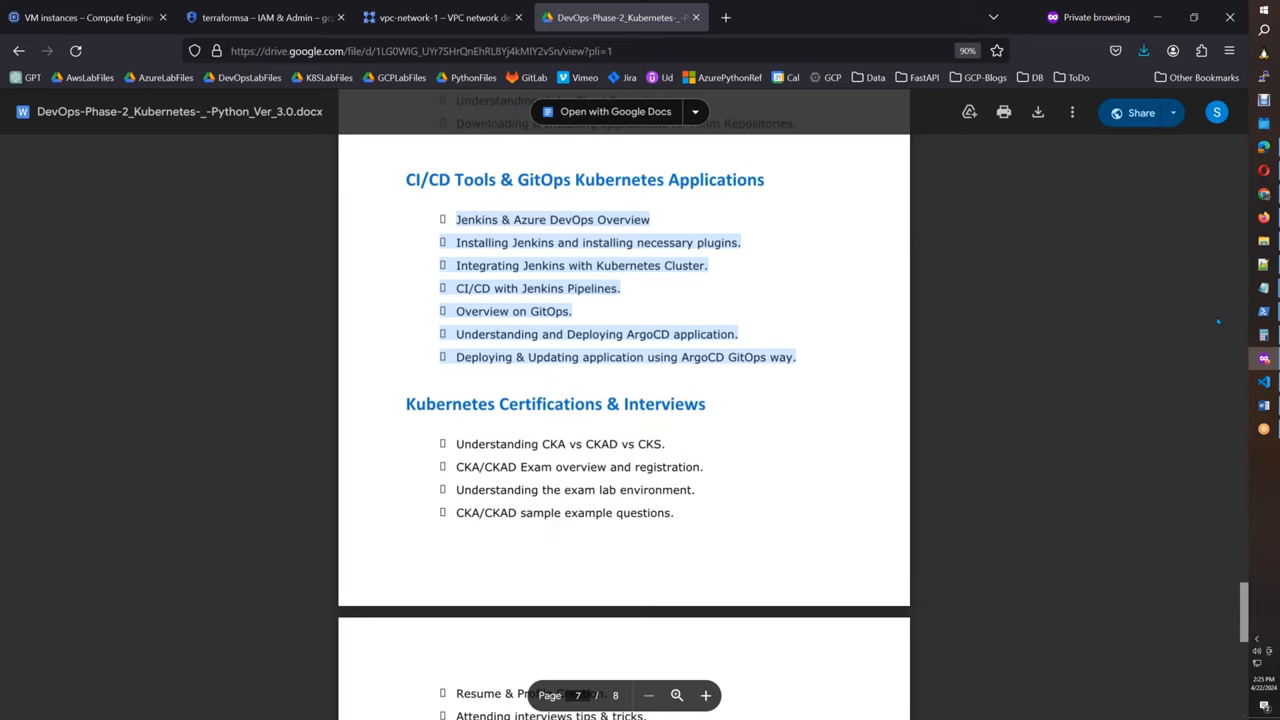
scroll(up, 3)
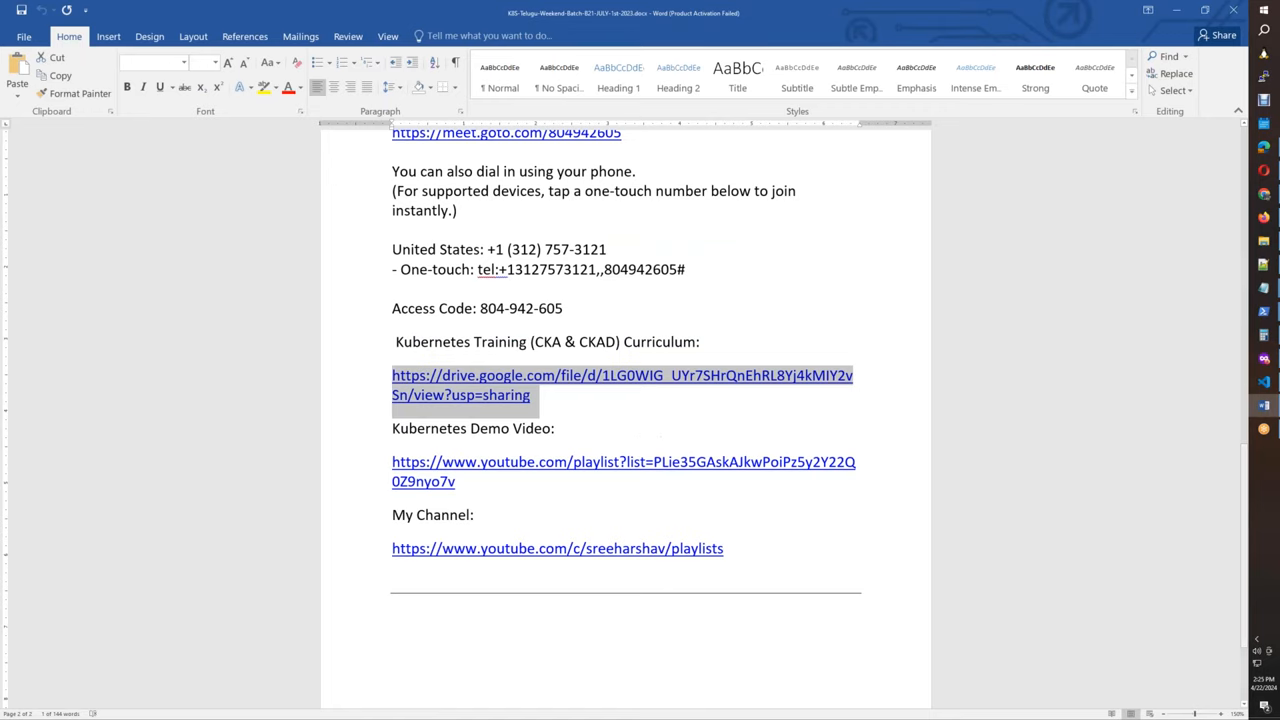
scroll(up, 3)
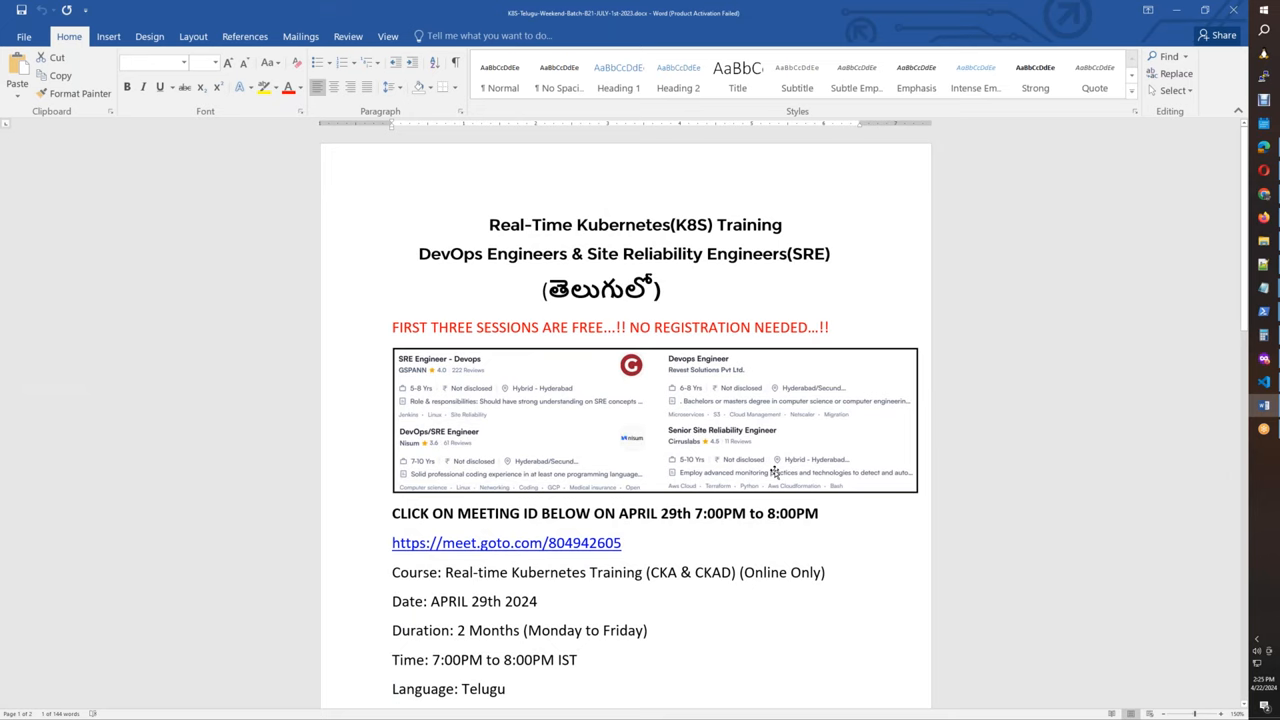
mouse_move(613, 383)
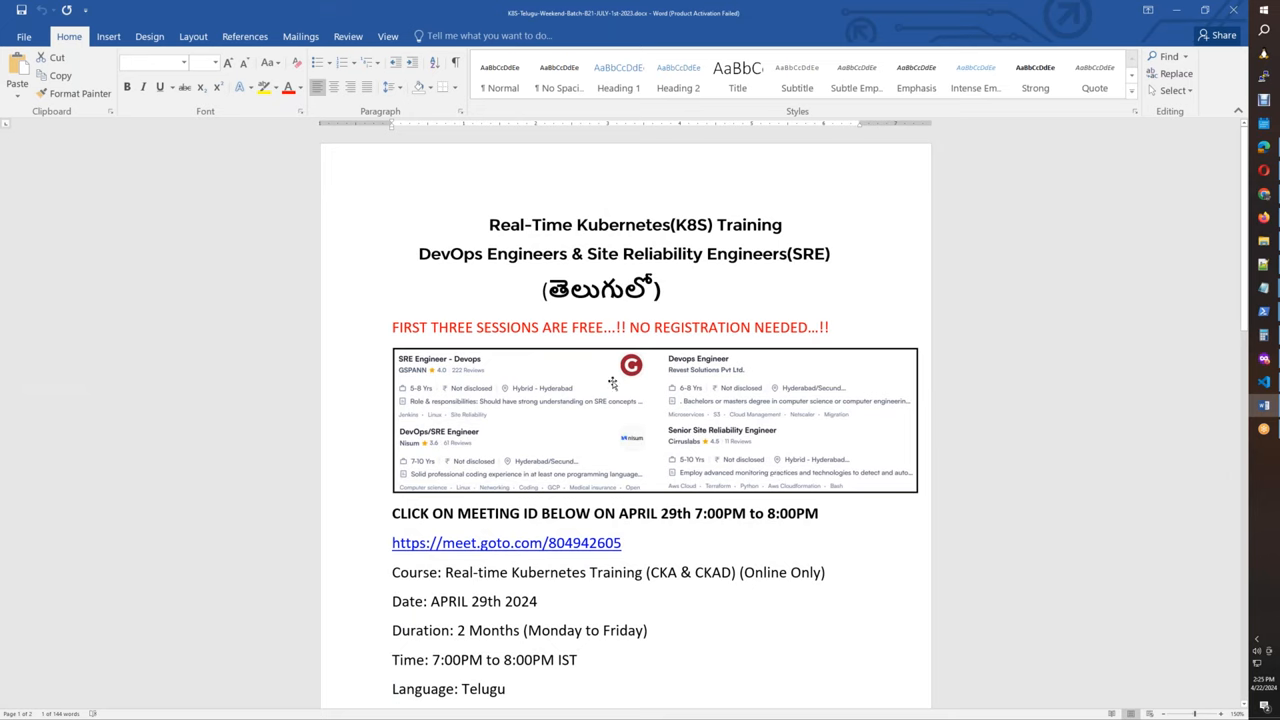